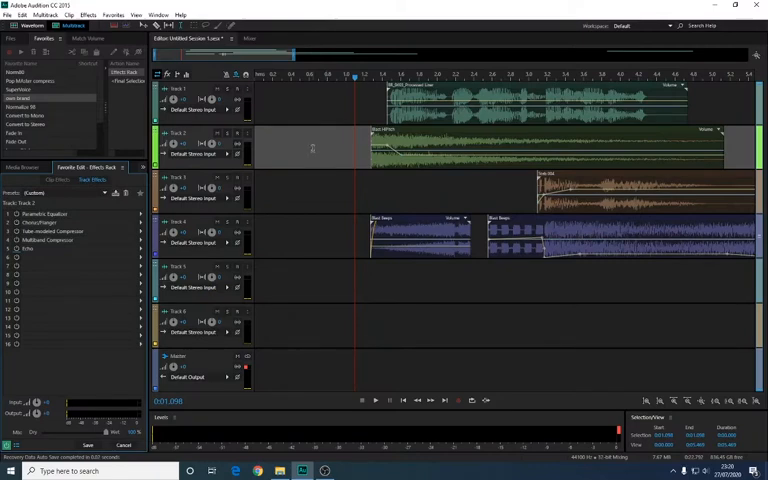
pyautogui.moveTo(313, 160)
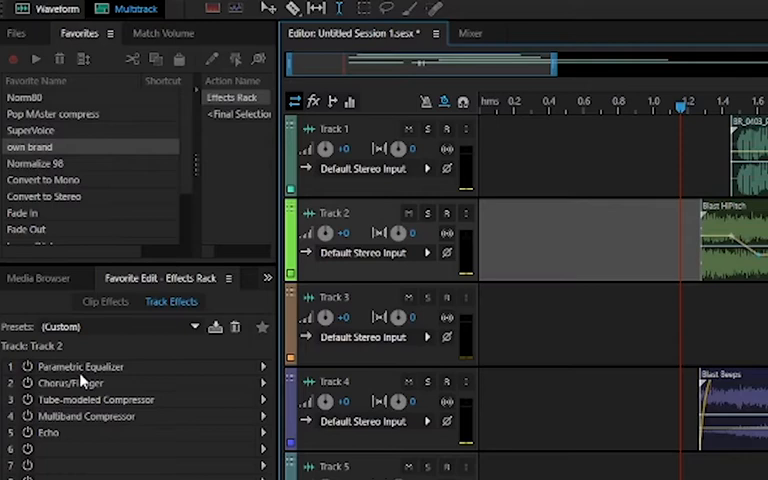
pyautogui.moveTo(113, 176)
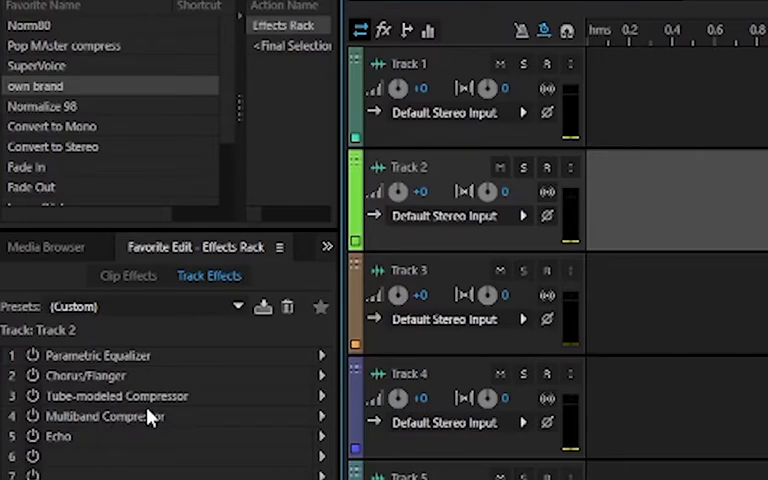
pyautogui.moveTo(156, 395)
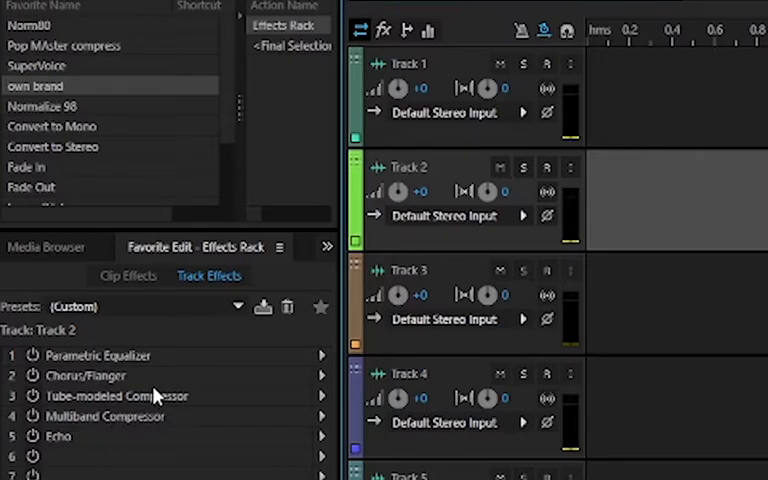
pyautogui.moveTo(590, 295)
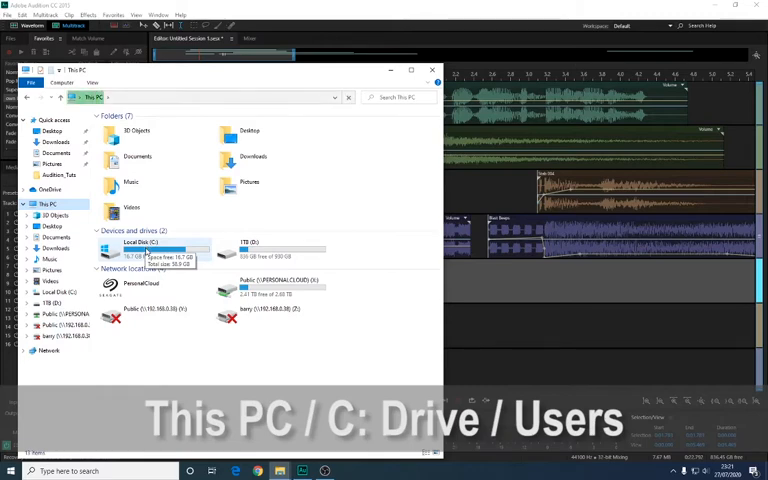
# Step: Navigate from This PC through Local Disk (C:) and Users into the Admin folder
pyautogui.doubleClick(137, 246)
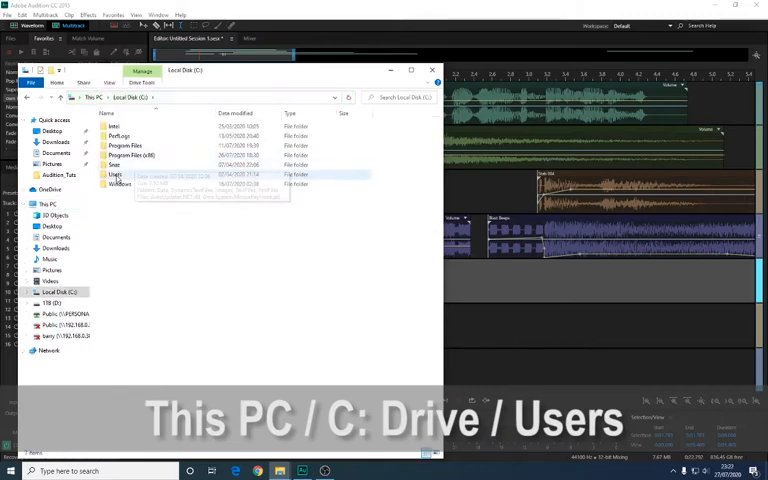
pyautogui.doubleClick(114, 176)
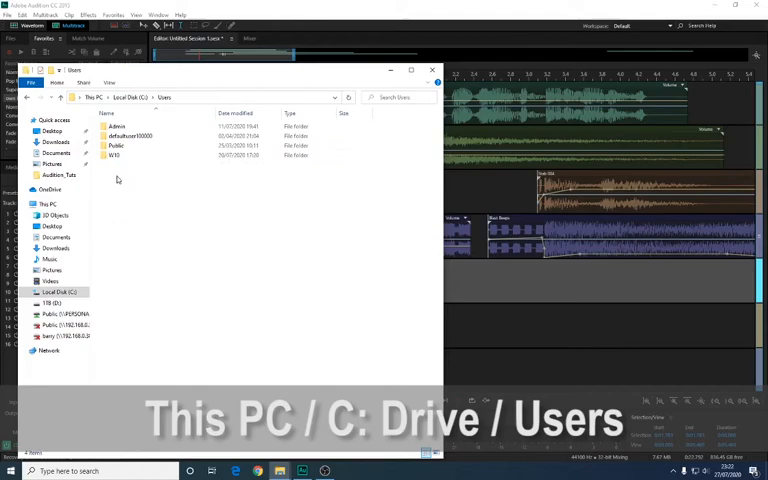
pyautogui.doubleClick(118, 125)
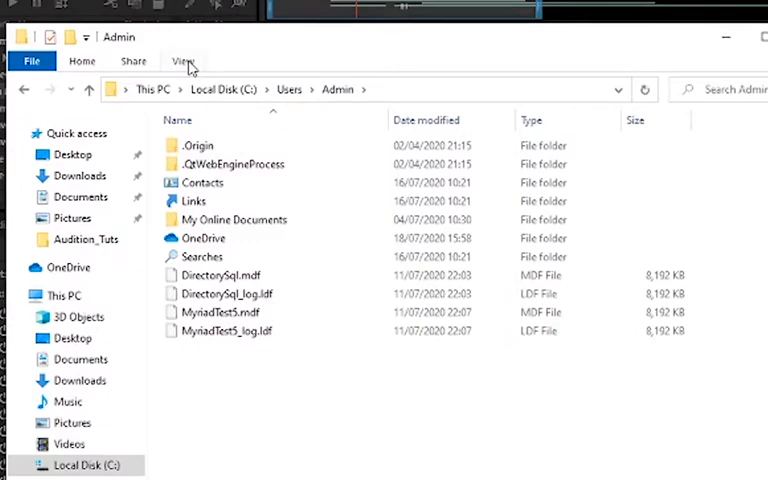
# Step: Turn on Hidden items in the View options so AppData becomes visible
pyautogui.click(183, 61)
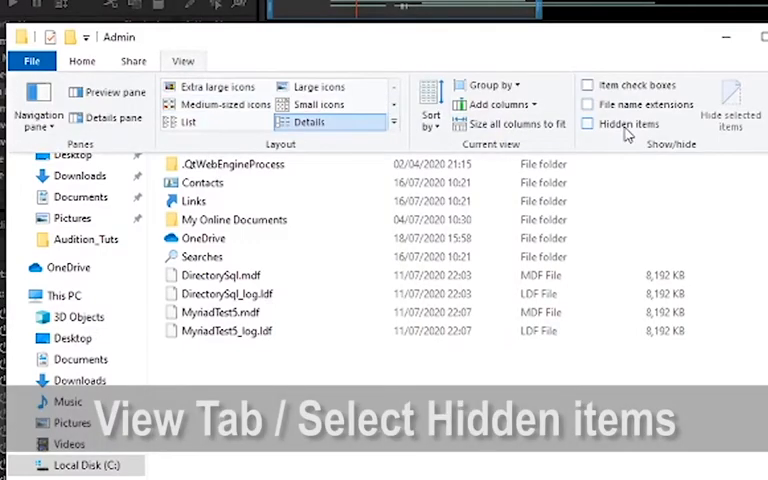
pyautogui.click(588, 123)
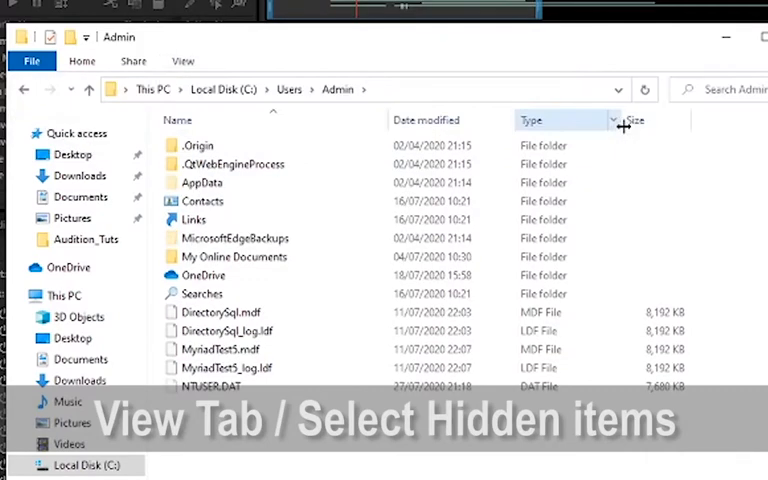
pyautogui.moveTo(202, 182)
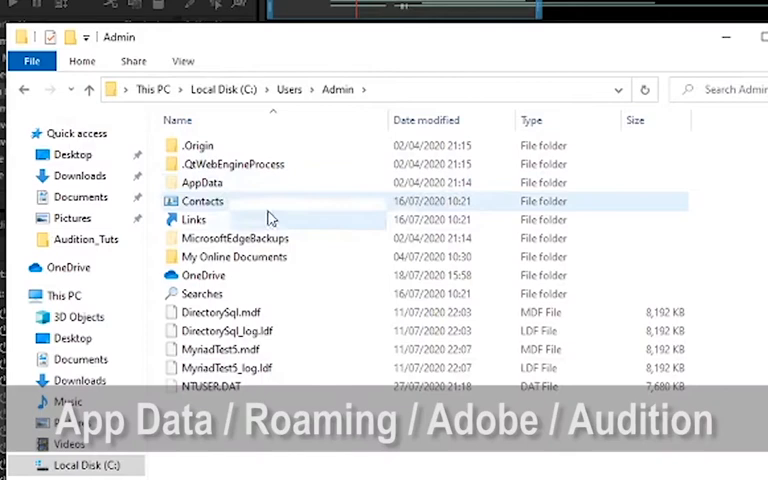
pyautogui.moveTo(214, 182)
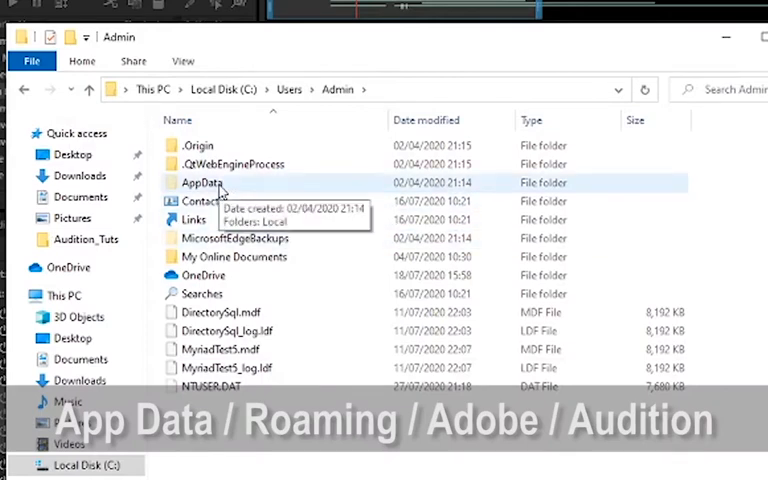
# Step: Drill down into AppData\Roaming\Adobe\Audition\8.0 to reach Audition's settings files
pyautogui.doubleClick(202, 182)
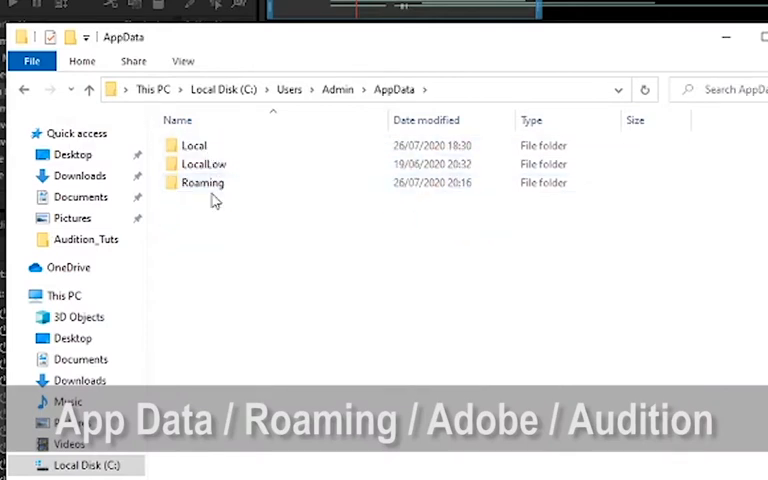
pyautogui.moveTo(202, 182)
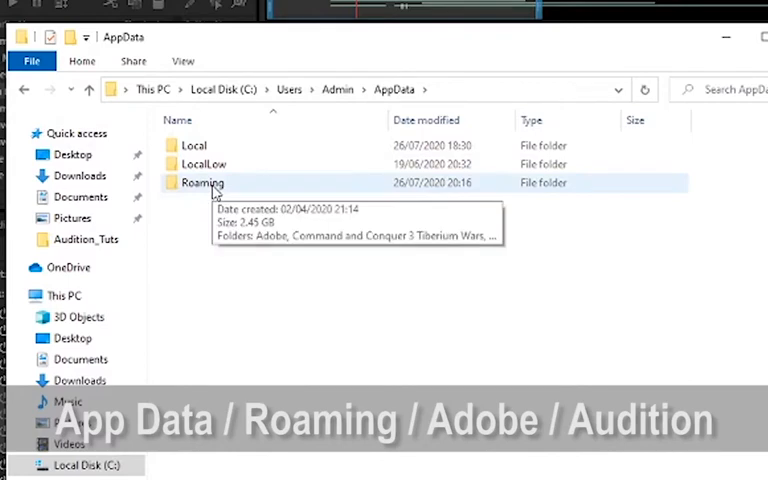
pyautogui.doubleClick(201, 182)
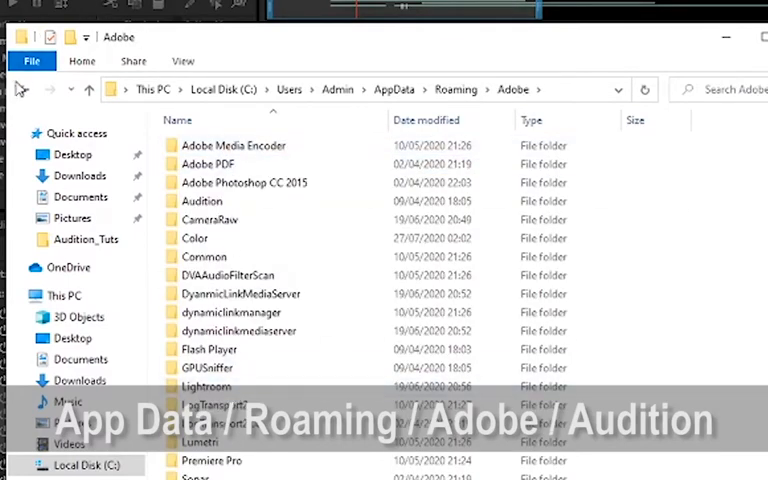
pyautogui.click(233, 145)
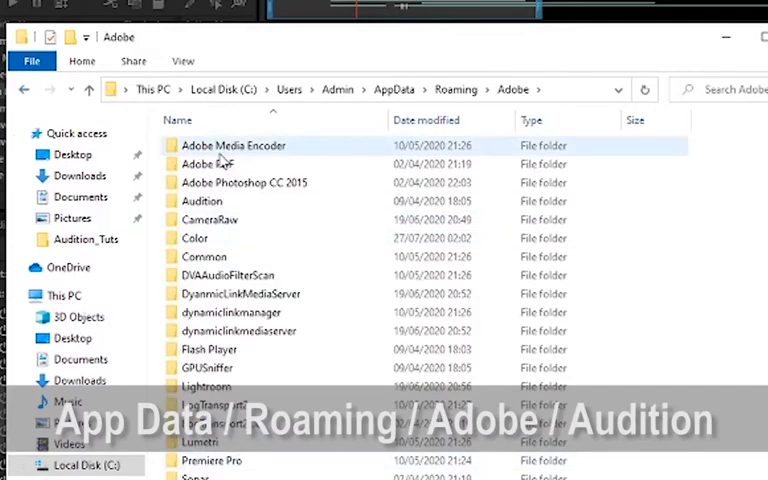
pyautogui.doubleClick(201, 200)
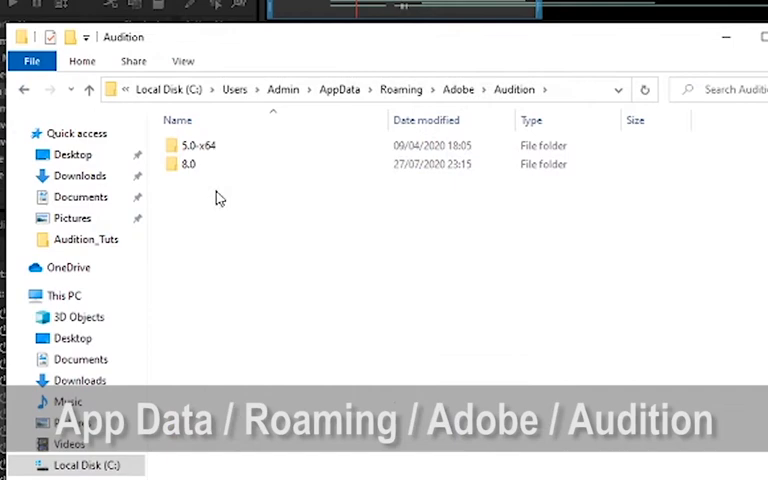
pyautogui.moveTo(190, 164)
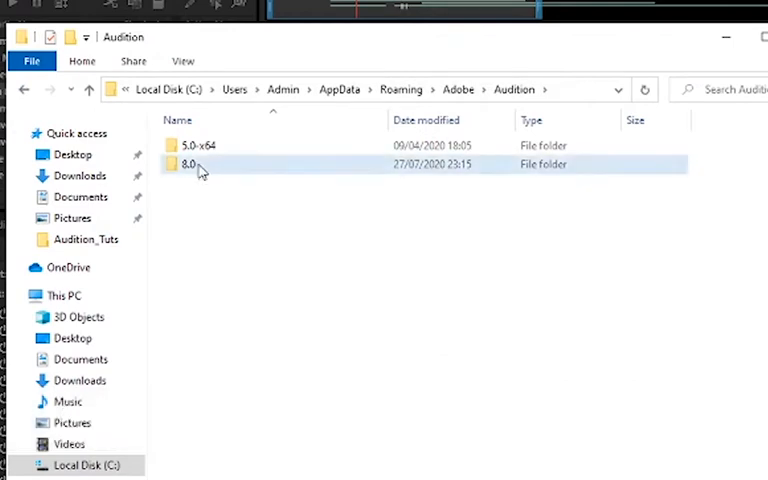
pyautogui.doubleClick(189, 163)
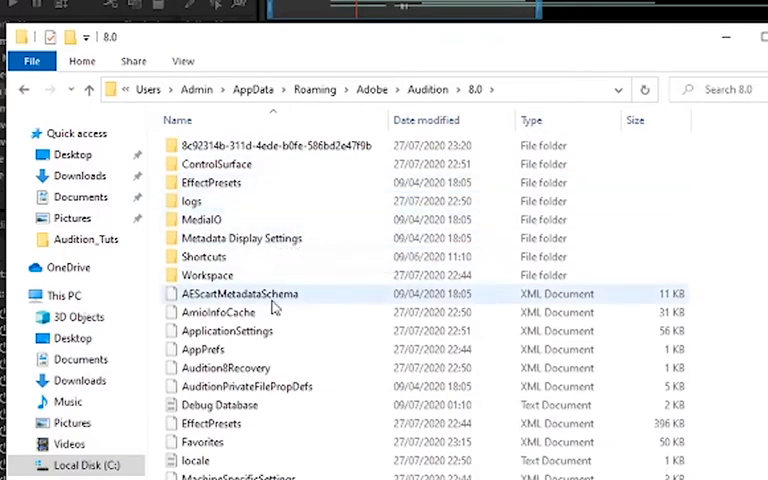
pyautogui.moveTo(115, 76)
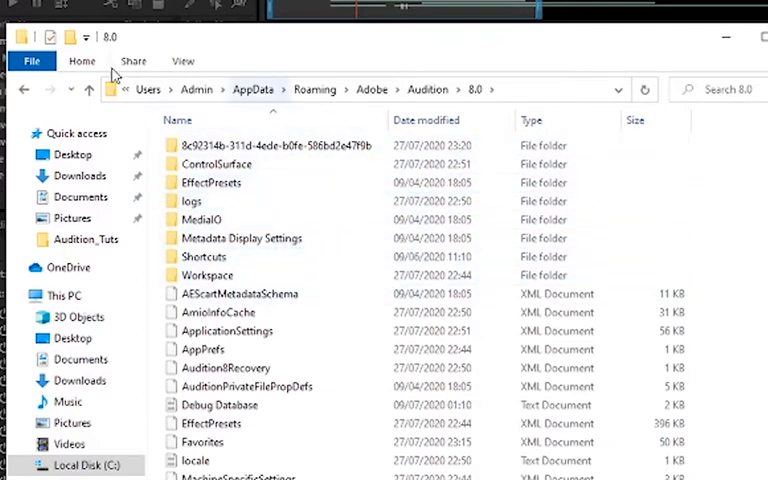
# Step: Select Favorites.xml in the 8.0 folder and copy it
pyautogui.click(182, 61)
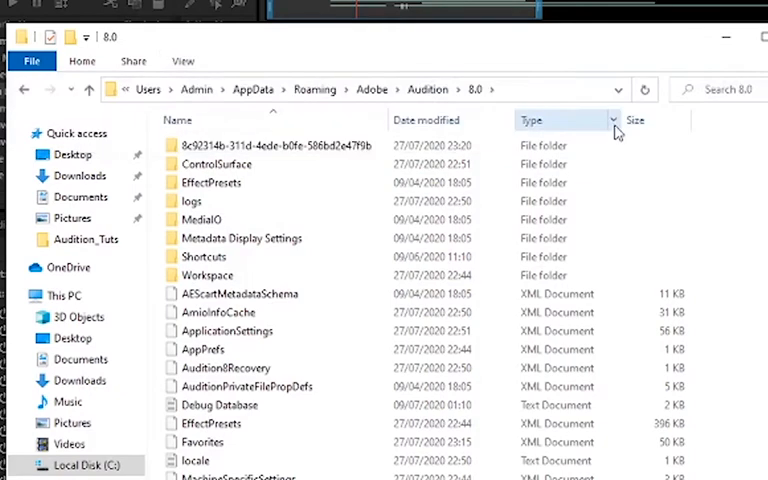
pyautogui.moveTo(90, 90)
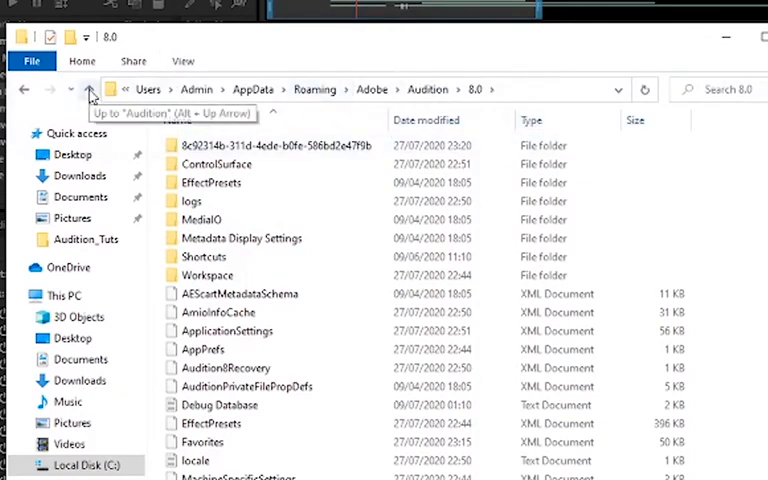
pyautogui.moveTo(184, 64)
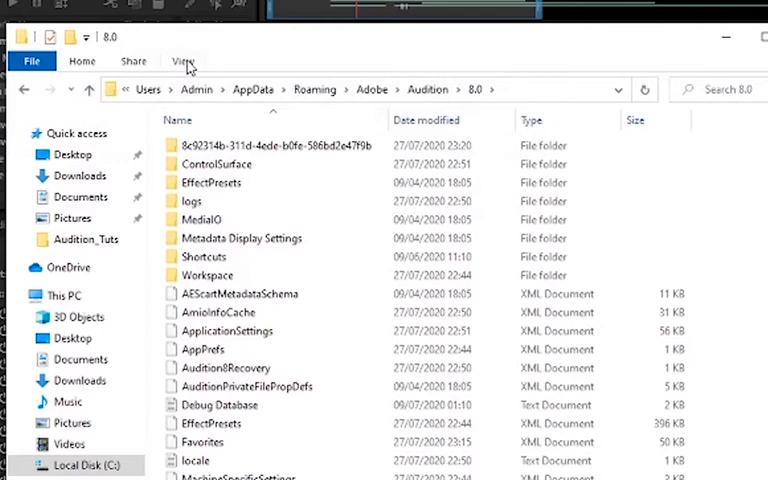
pyautogui.click(202, 442)
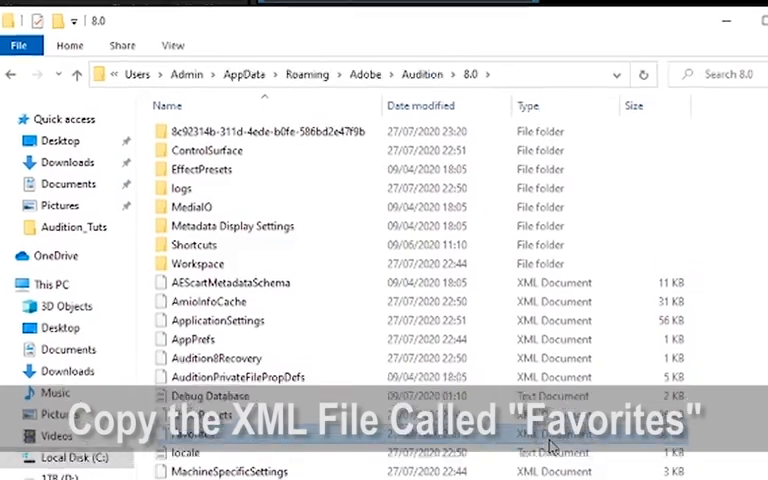
pyautogui.click(95, 353)
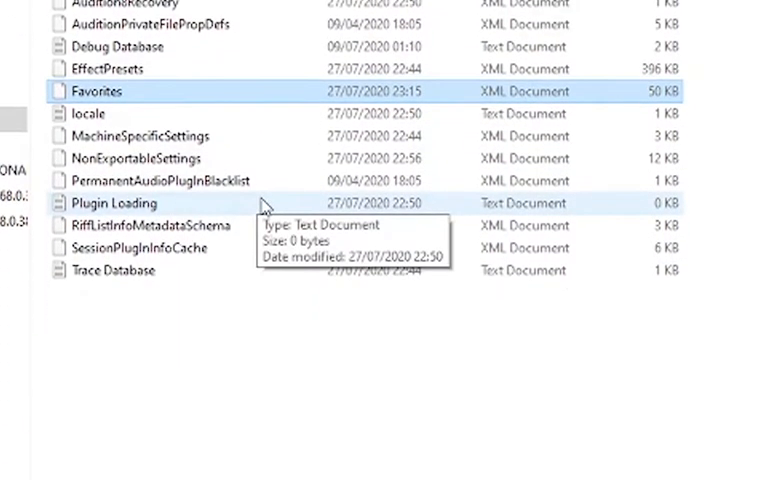
pyautogui.moveTo(110, 97)
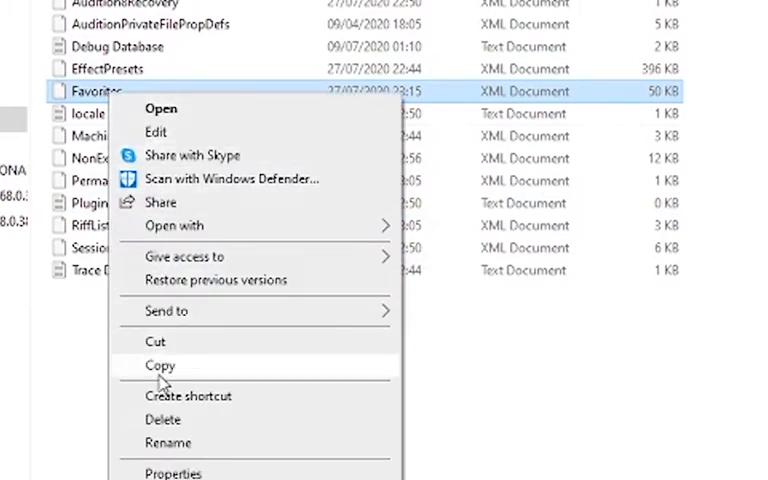
pyautogui.click(160, 365)
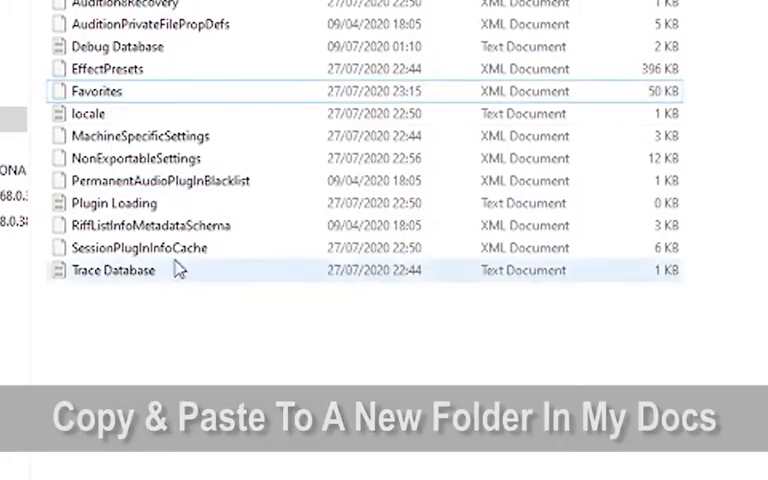
pyautogui.moveTo(267, 214)
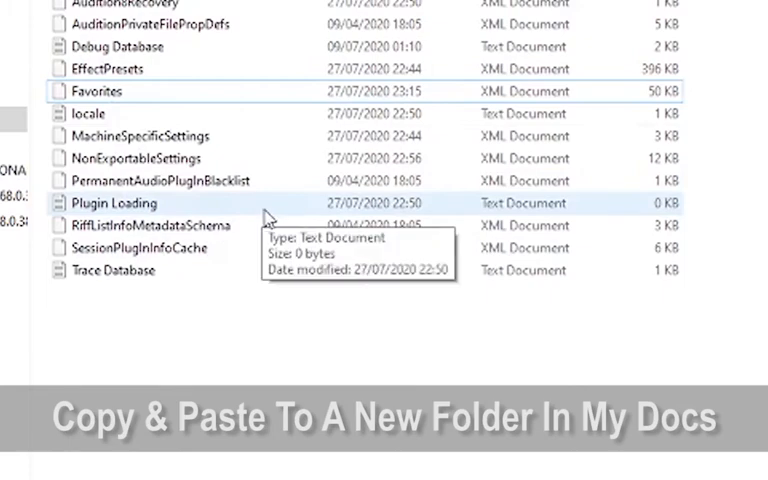
pyautogui.moveTo(259, 134)
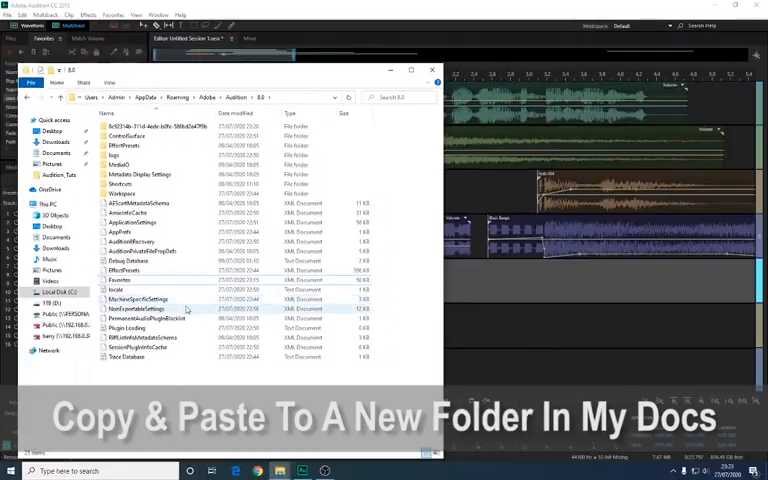
pyautogui.rightClick(124, 280)
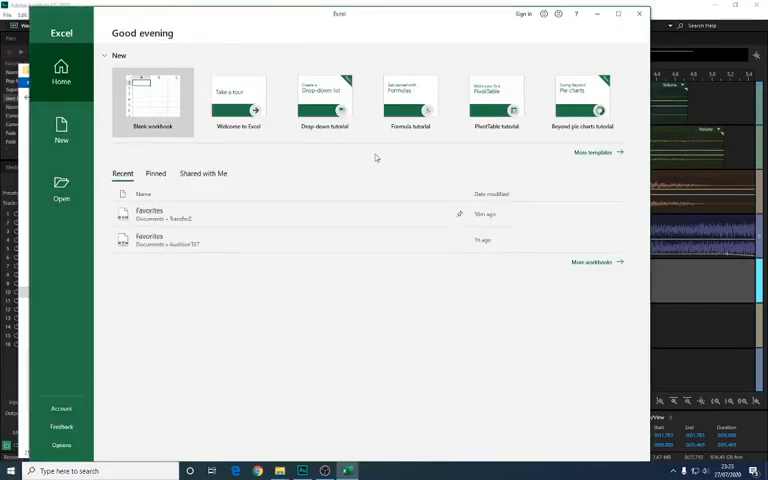
# Step: Open Favorites.xml in Excel with an inferred schema, scroll the favorites table, close without saving
pyautogui.click(152, 100)
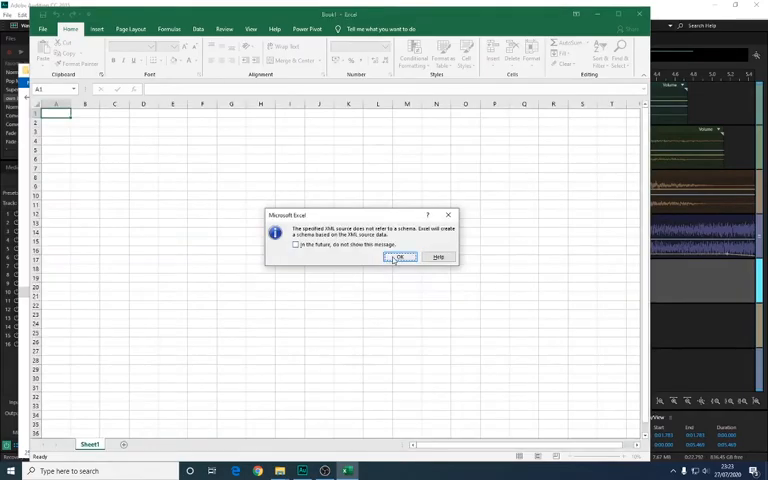
pyautogui.click(401, 258)
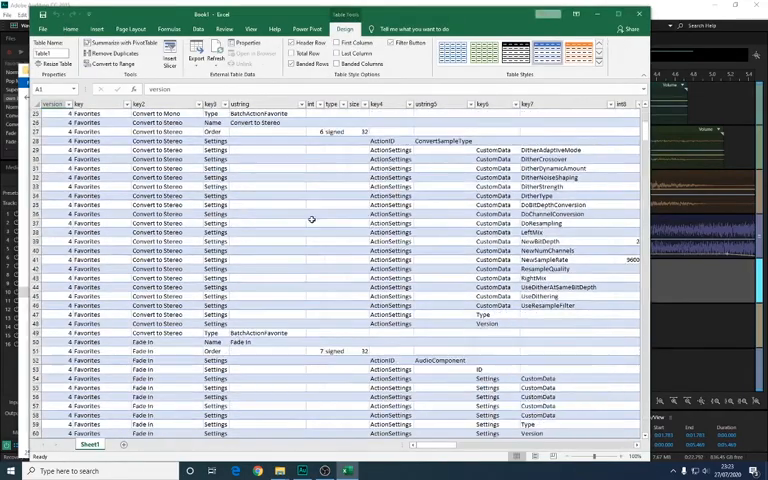
pyautogui.scroll(-3)
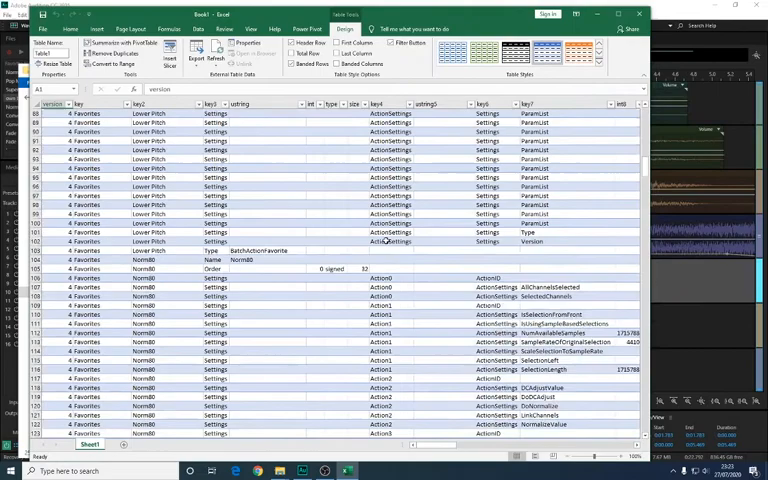
pyautogui.scroll(-3)
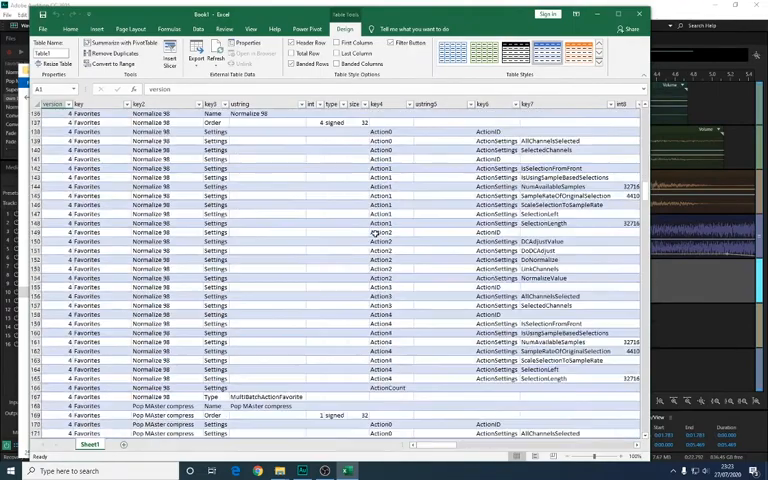
pyautogui.scroll(-3)
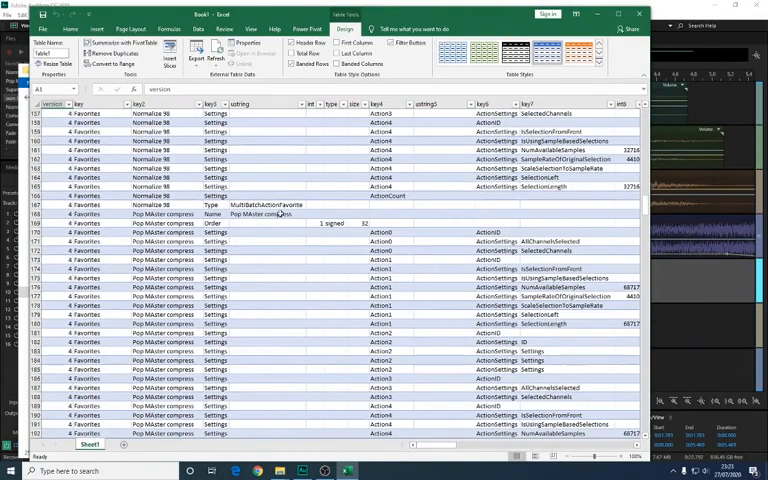
pyautogui.scroll(3)
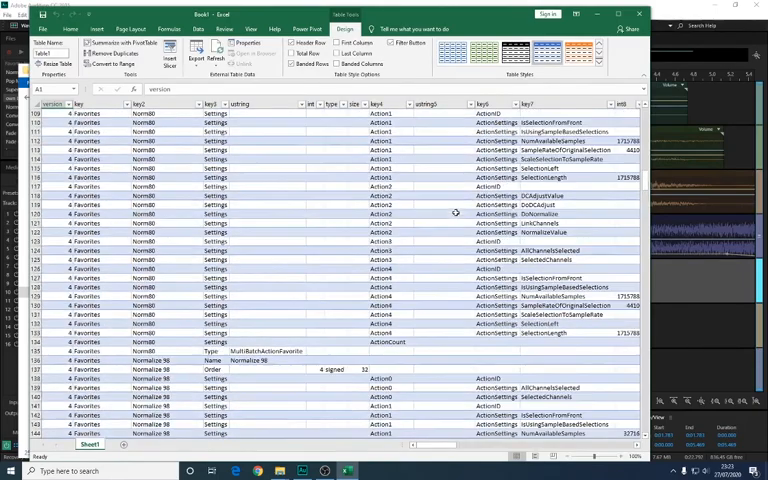
pyautogui.scroll(3)
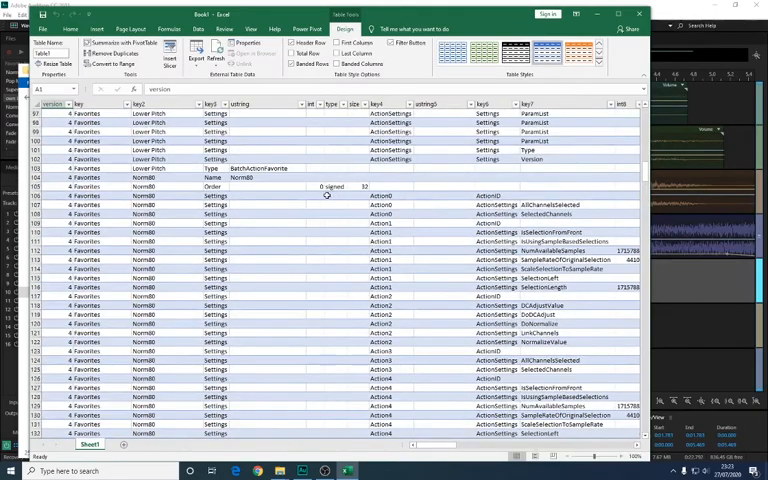
pyautogui.scroll(3)
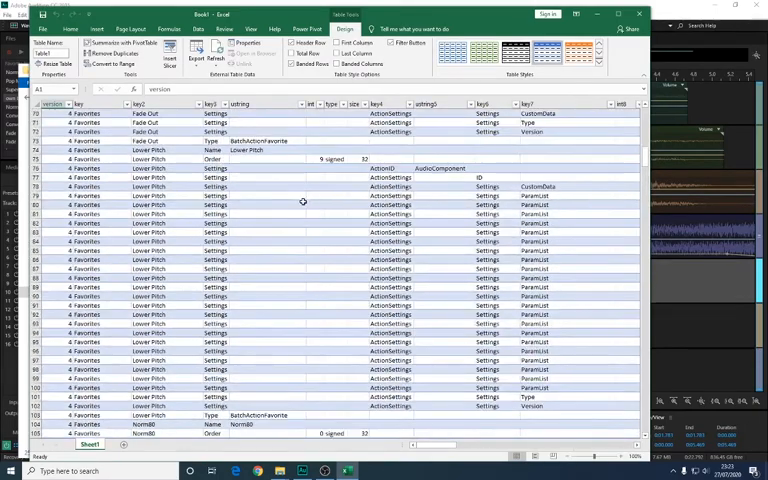
pyautogui.scroll(3)
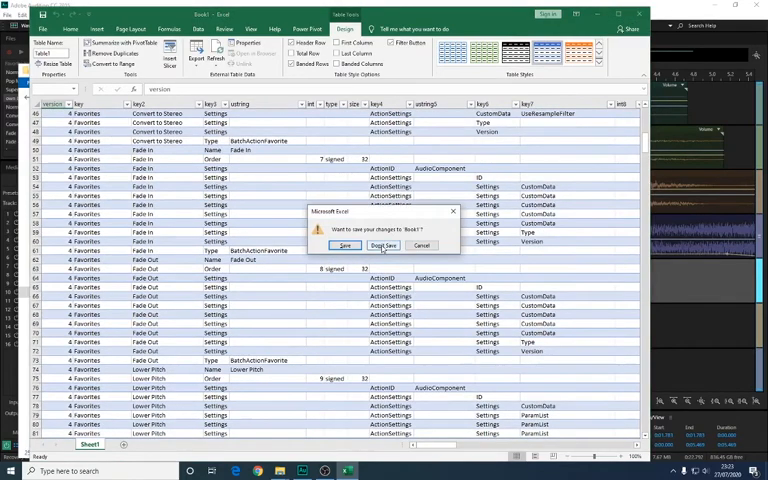
pyautogui.click(383, 246)
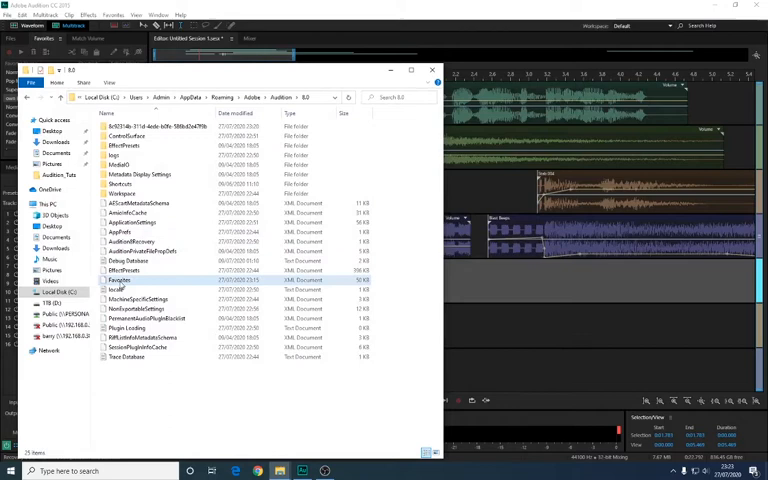
# Step: Select the Favorites file, then close the 8.0 File Explorer window
pyautogui.click(120, 281)
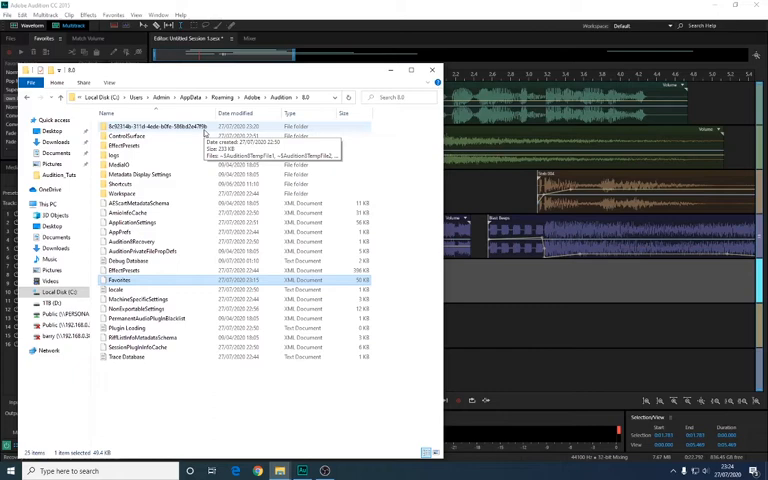
pyautogui.click(434, 70)
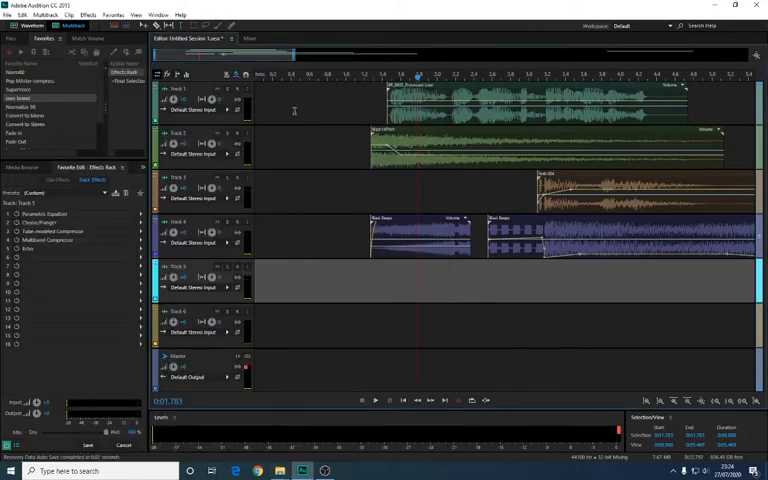